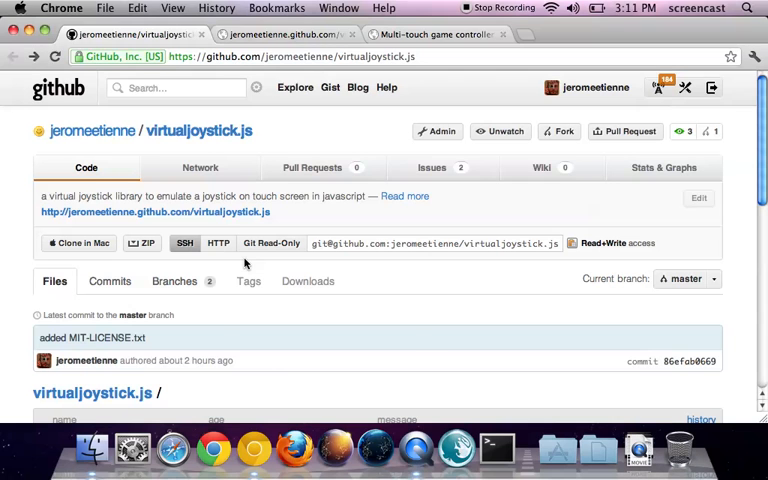
Scroll the repository page and follow the jeromeetienne.github.com/virtualjoystick.js demo link.
scroll("down", 3)
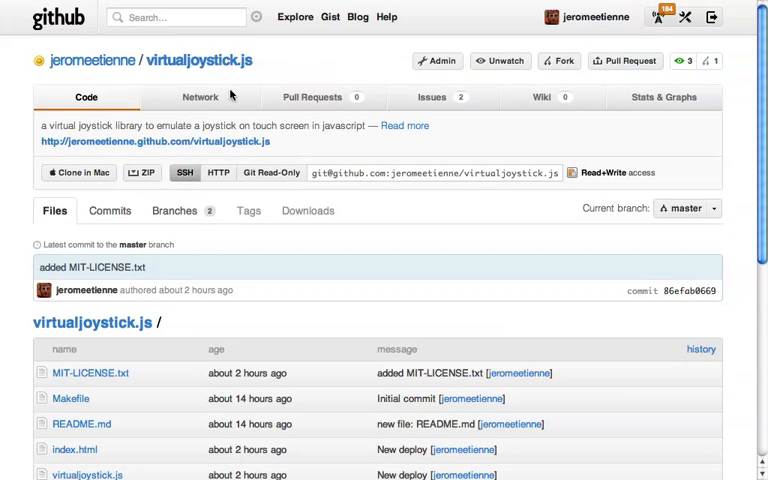
mouse_move(207, 75)
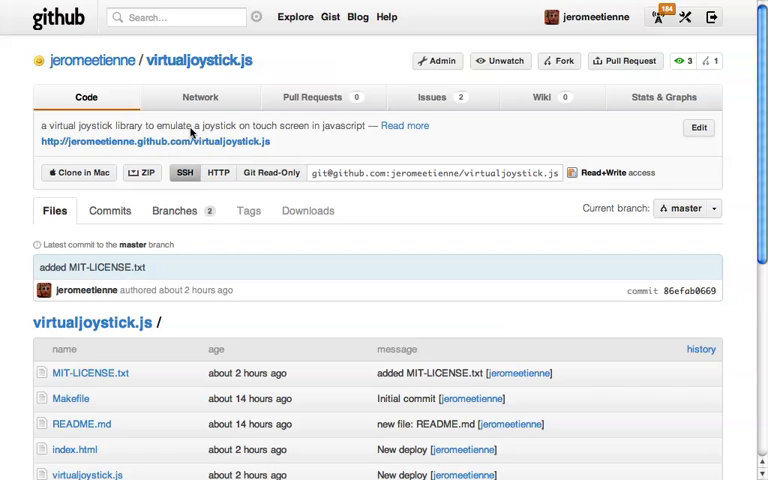
mouse_move(325, 142)
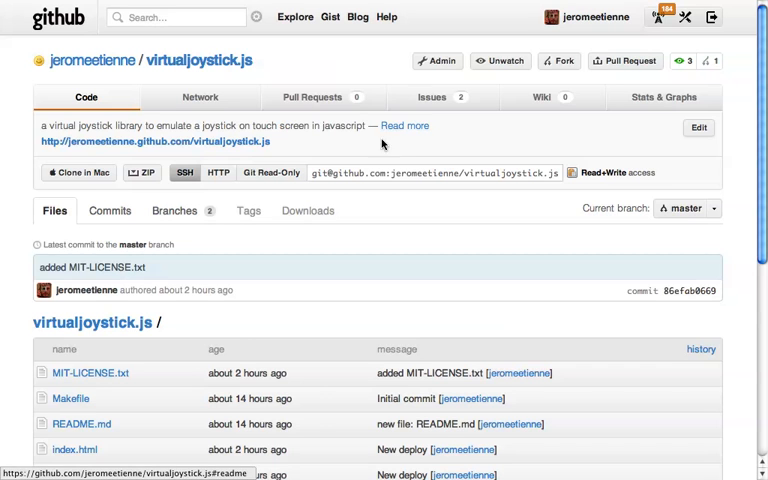
scroll("down", 3)
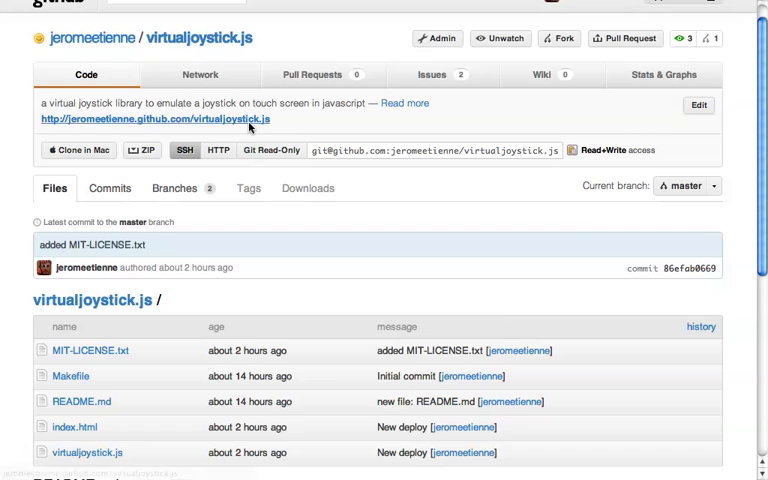
left_click(152, 120)
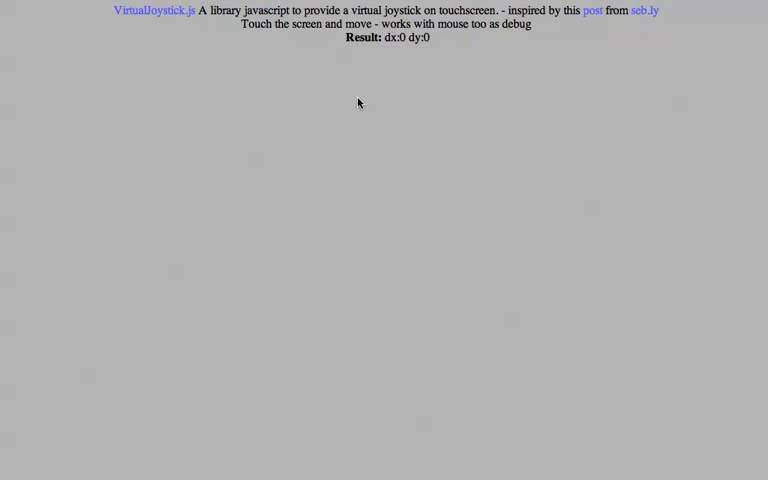
mouse_move(288, 250)
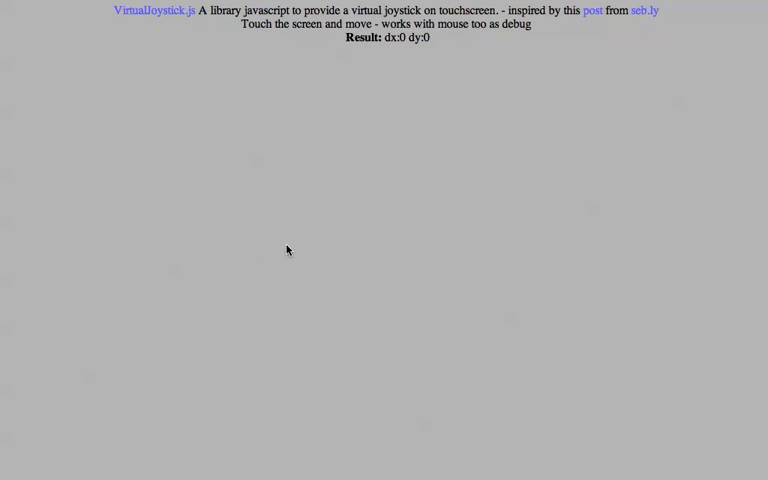
Drag the joystick up then far left, then follow the header's seb.ly 'post' link.
left_click_drag(282, 245, 260, 310)
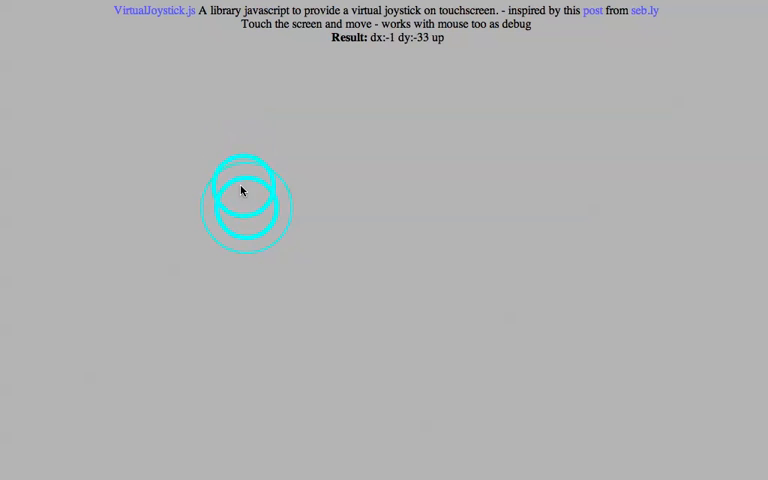
left_click_drag(242, 191, 130, 215)
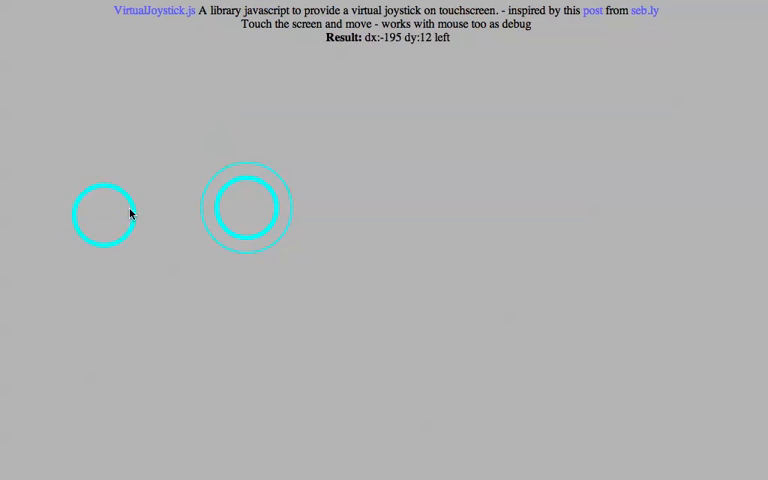
left_click(643, 10)
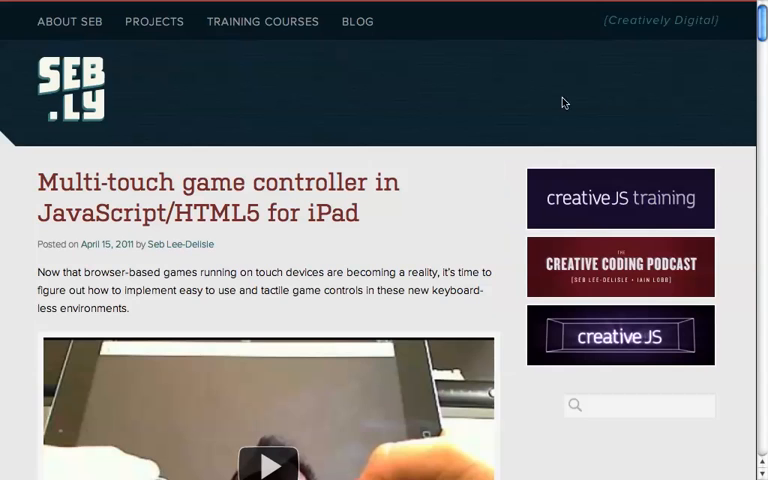
Scroll through the multi-touch game controller article down to its touch-event code.
scroll("down", 3)
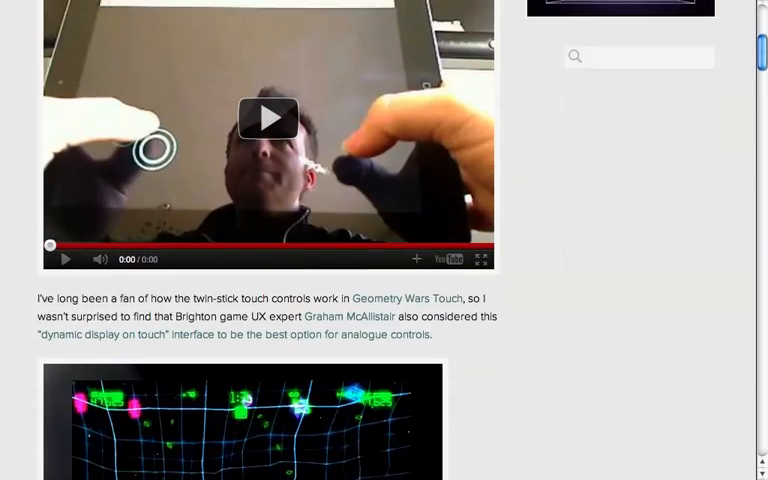
scroll("down", 3)
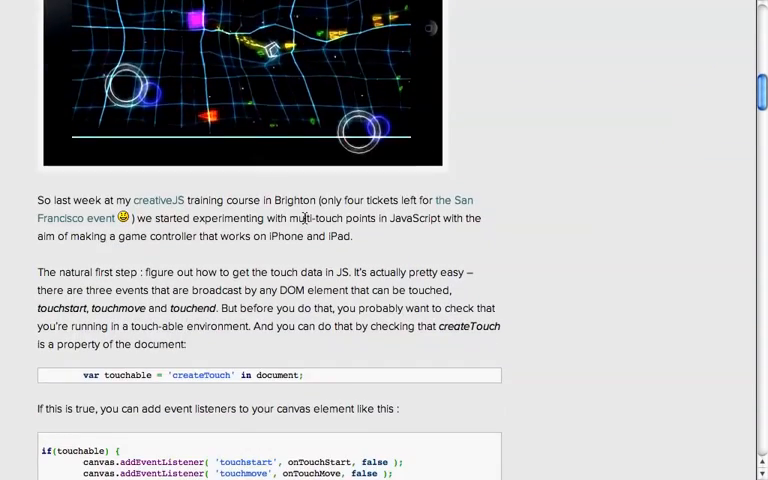
scroll("up", 3)
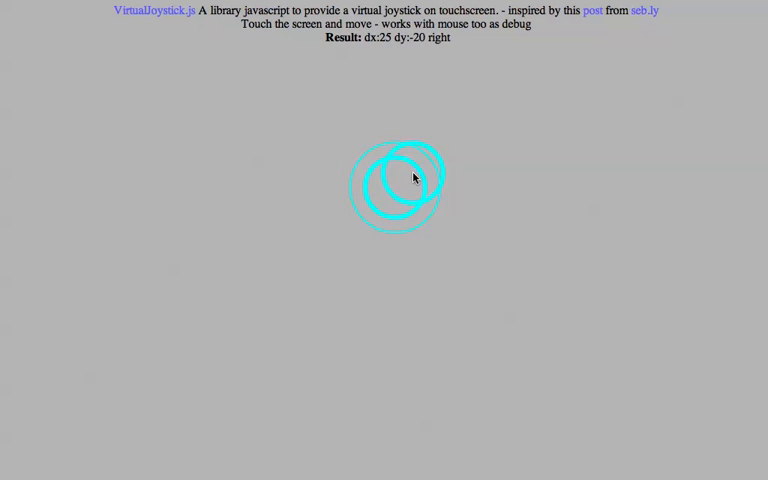
Drag the joystick up-right near top centre, then drag again from a new spot.
left_click_drag(413, 178, 349, 158)
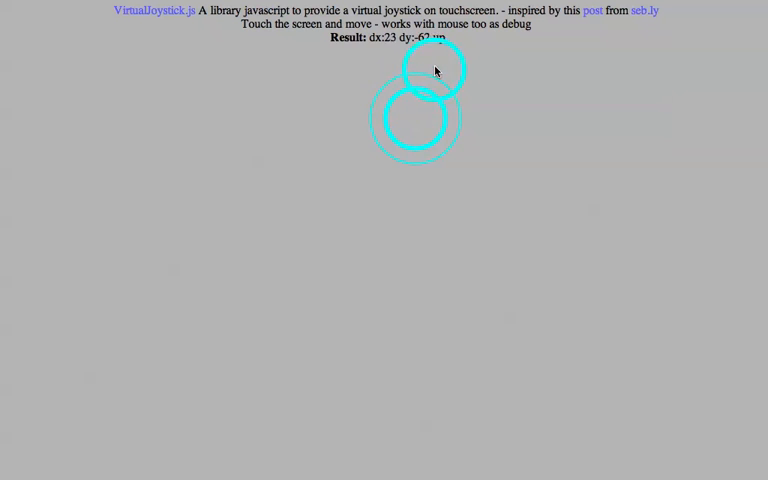
left_click_drag(435, 70, 505, 155)
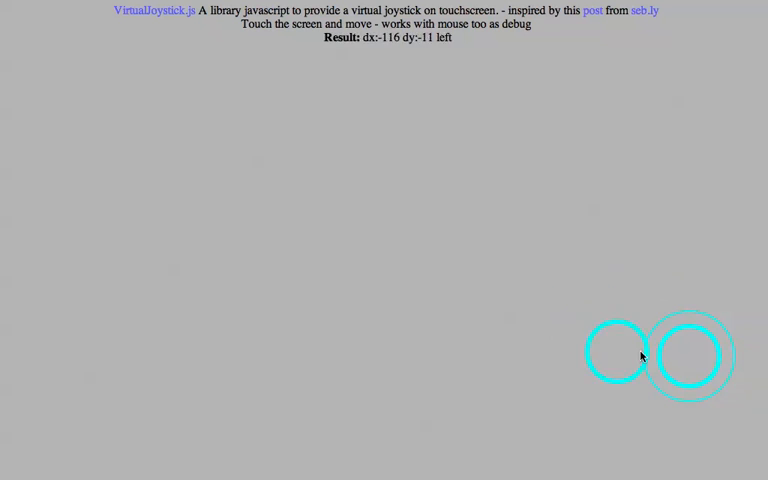
Spawn the joystick near the bottom right and pull the stick left and down.
left_click_drag(641, 356, 474, 393)
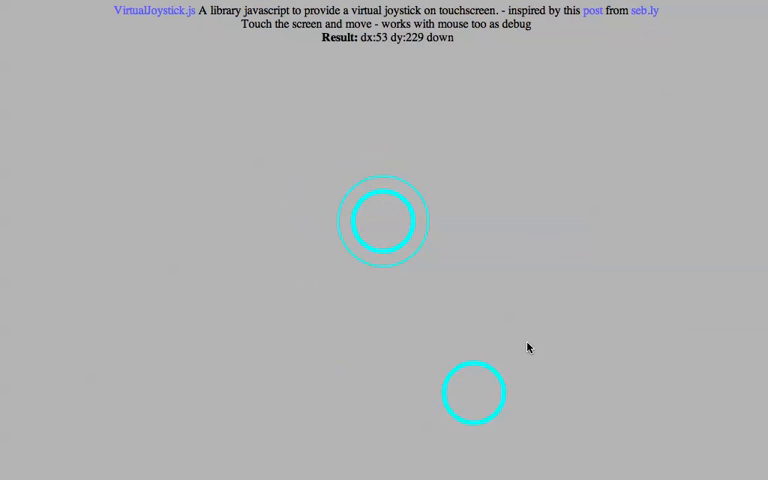